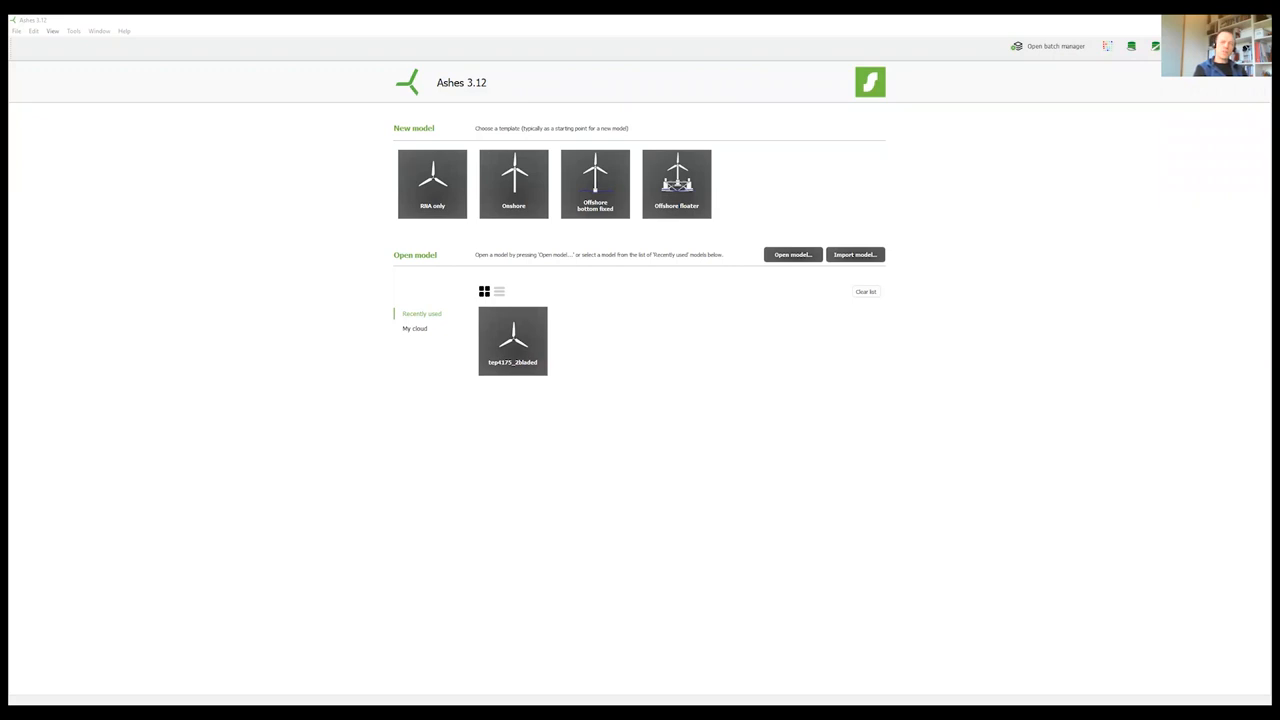
pyautogui.moveTo(1020, 474)
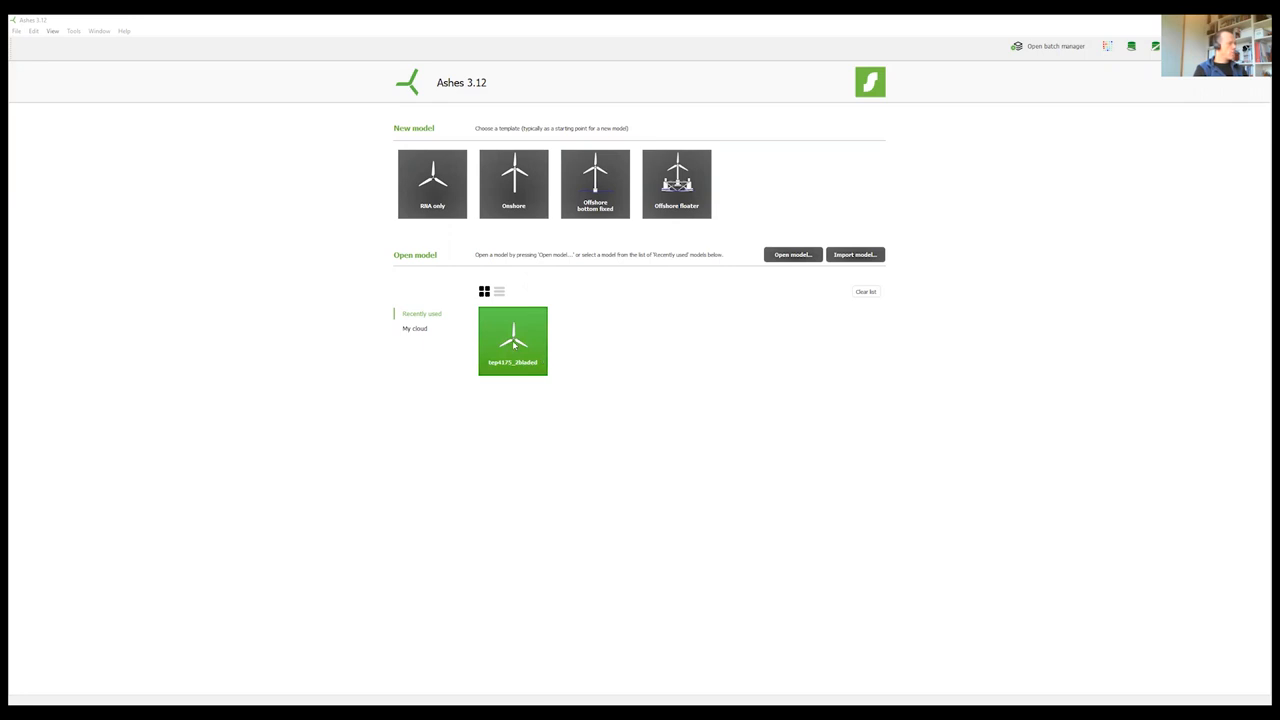
# - Open the recently used NgorTC_Bladed turbine model from the start page
pyautogui.doubleClick(512, 340)
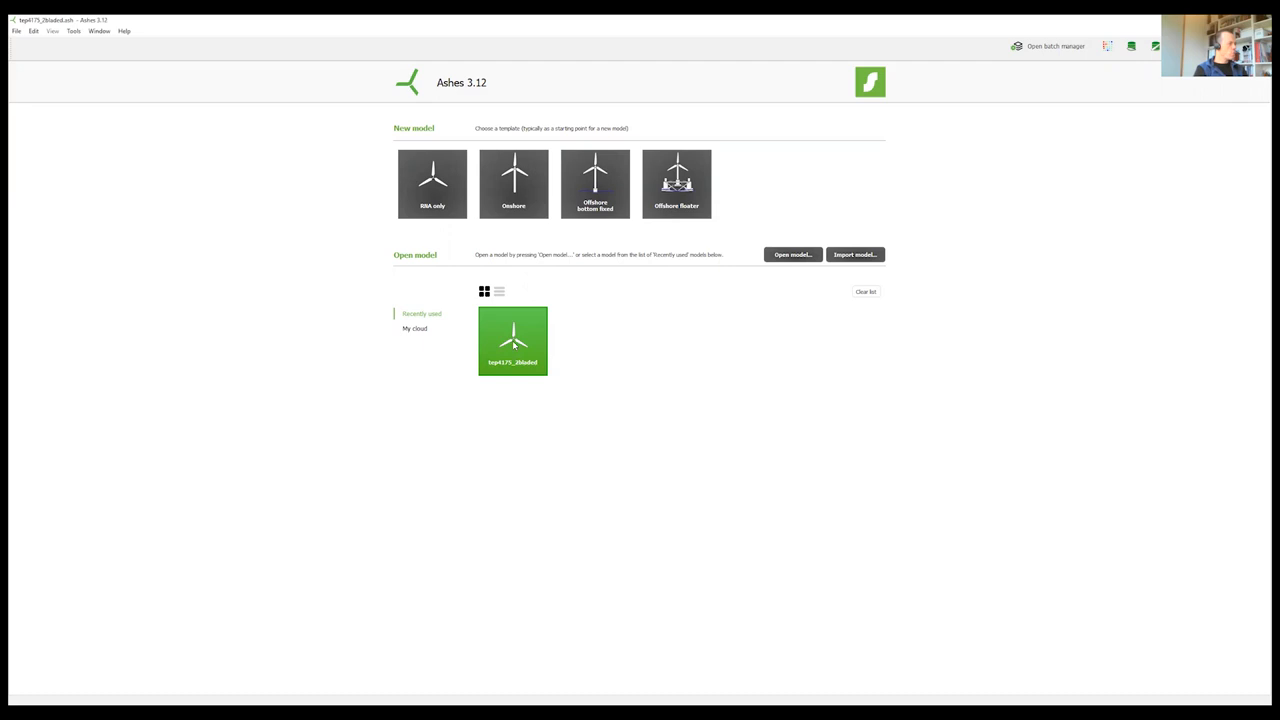
# - Load the NgorTC_Bladed model and select the Nacelle frame part in the Parts tree
pyautogui.doubleClick(512, 340)
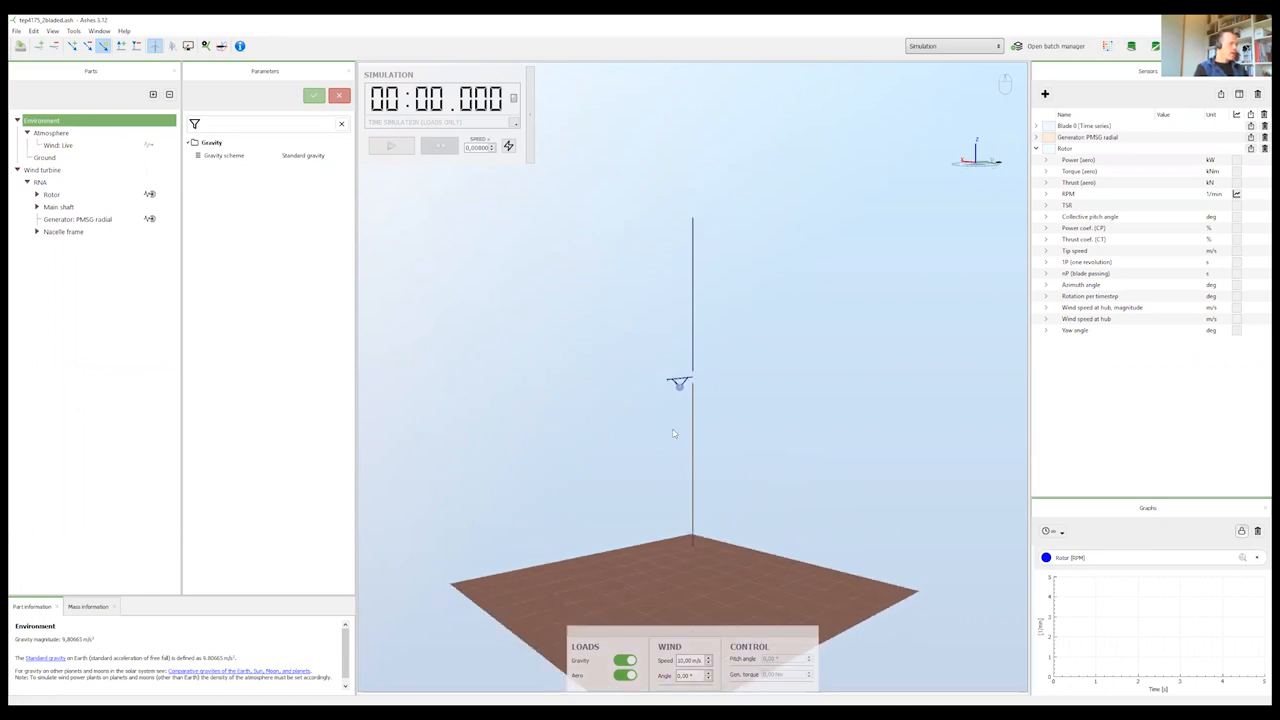
pyautogui.moveTo(548, 390)
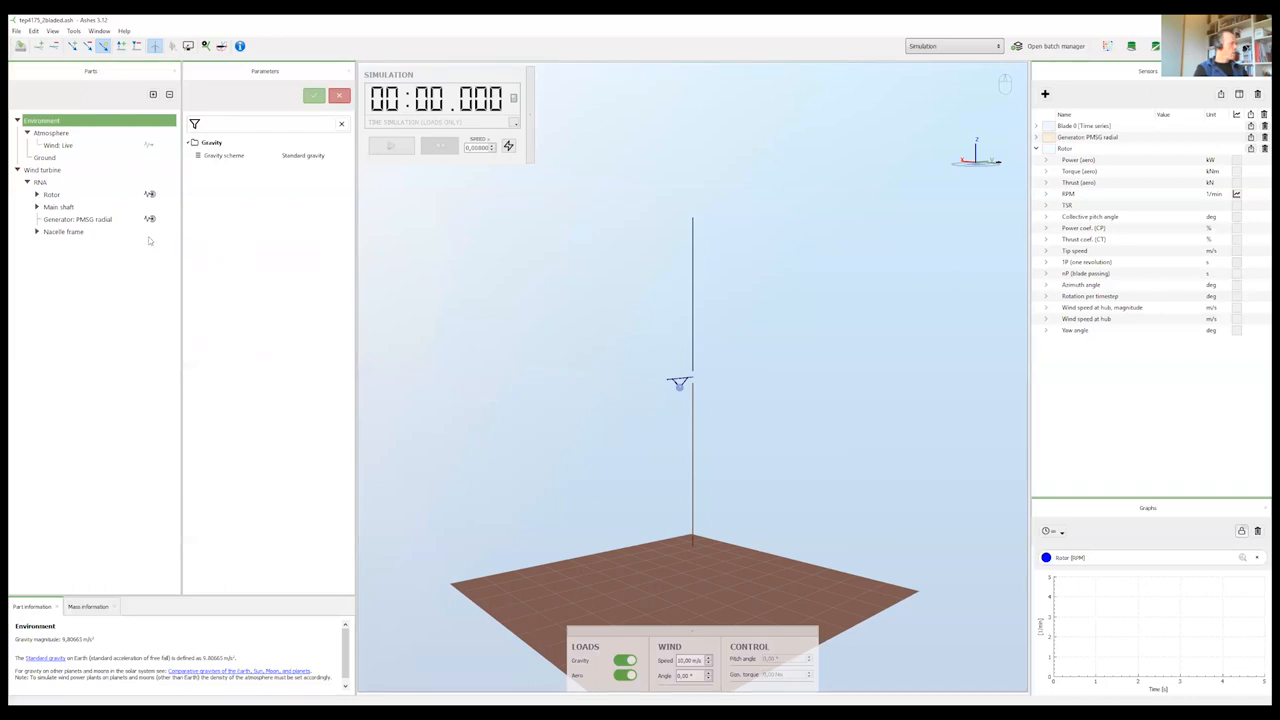
pyautogui.click(64, 232)
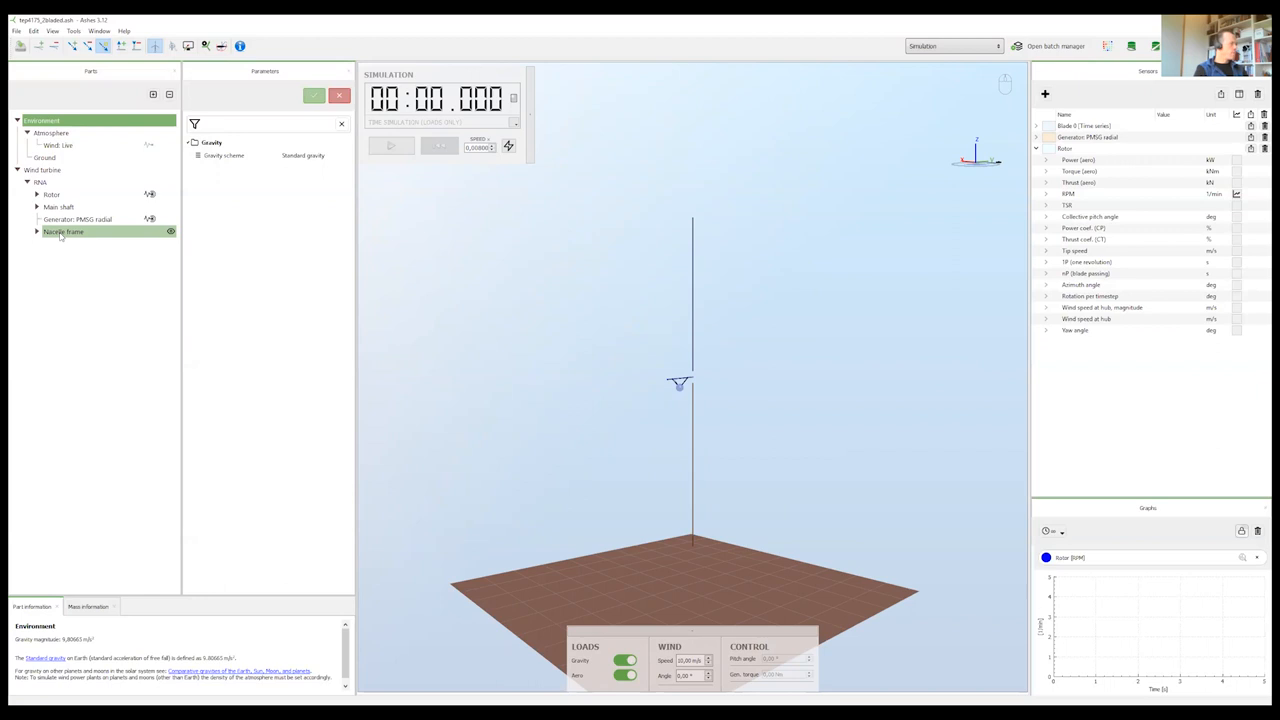
pyautogui.click(64, 232)
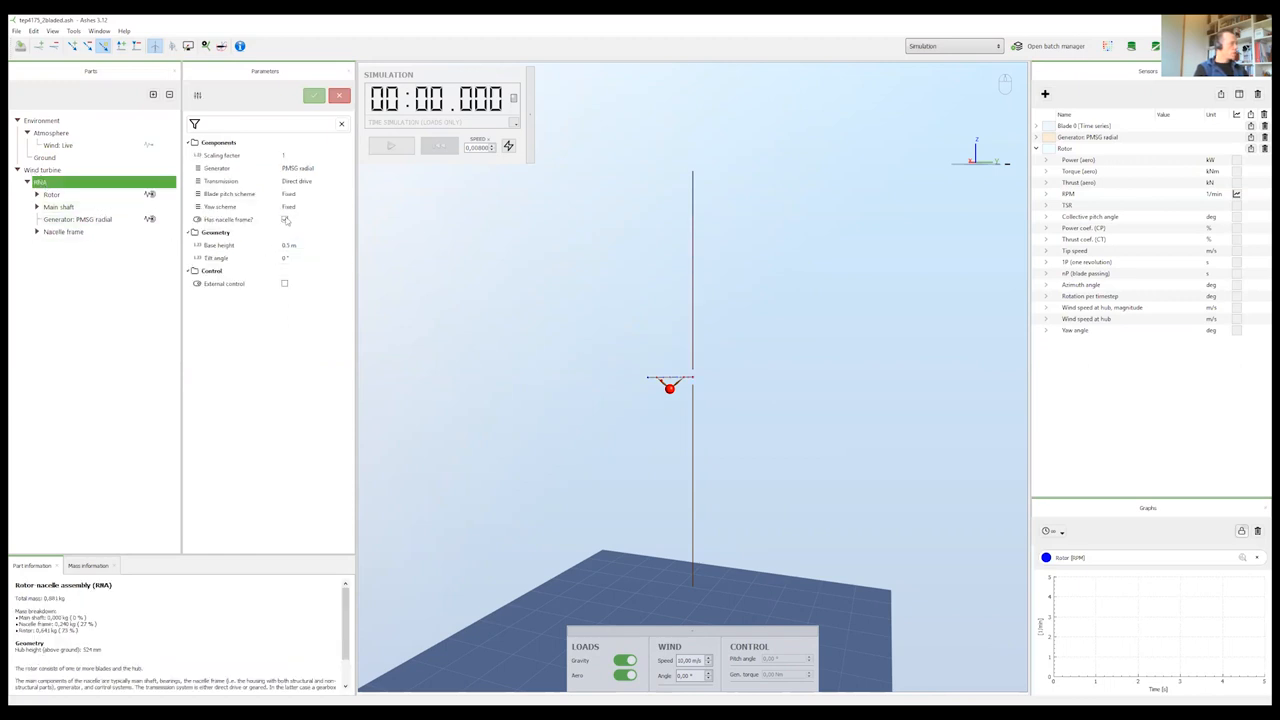
pyautogui.moveTo(284, 218)
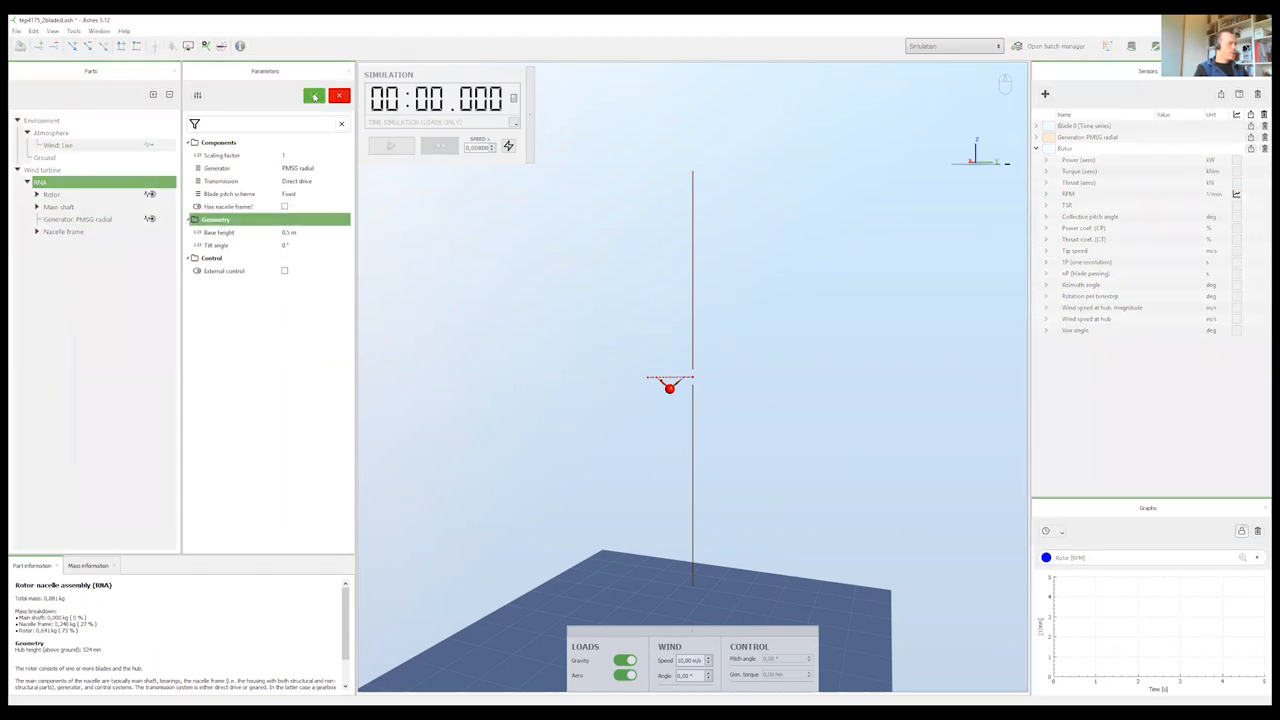
# - Apply the 'Has nacelle frame' change so the frame is removed from the assembly
pyautogui.click(314, 96)
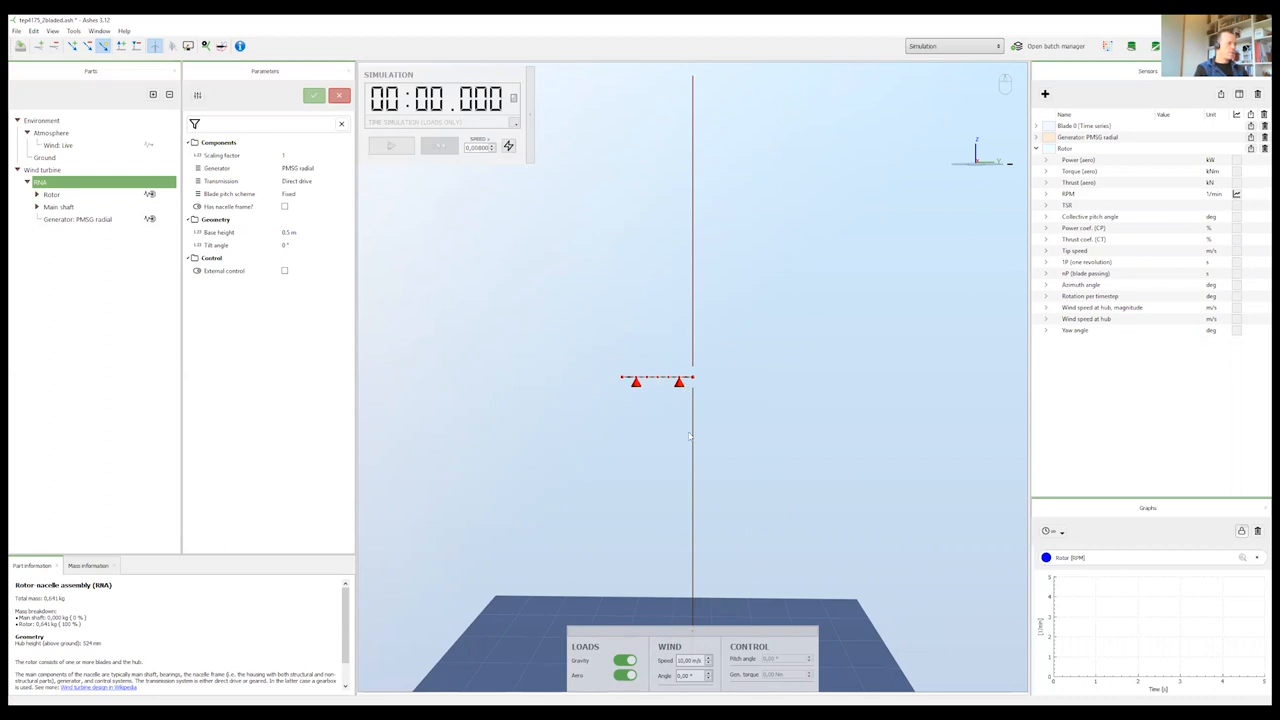
pyautogui.moveTo(662, 440)
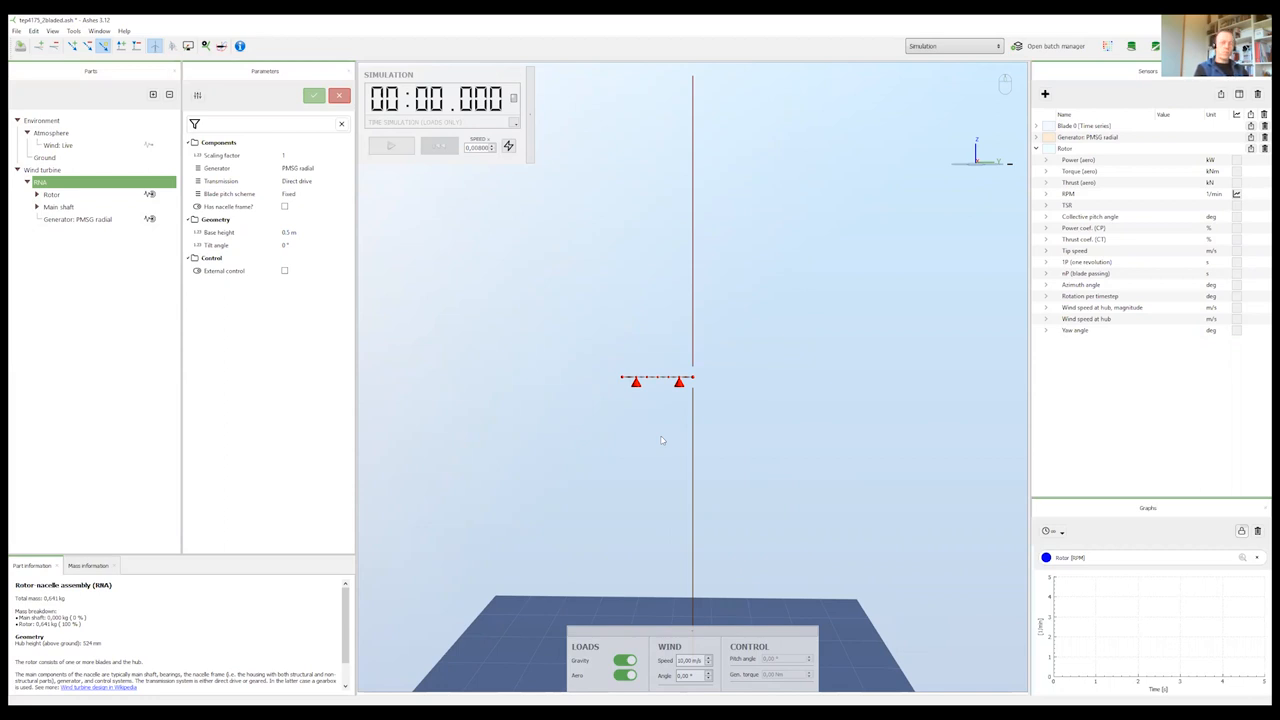
pyautogui.moveTo(400, 384)
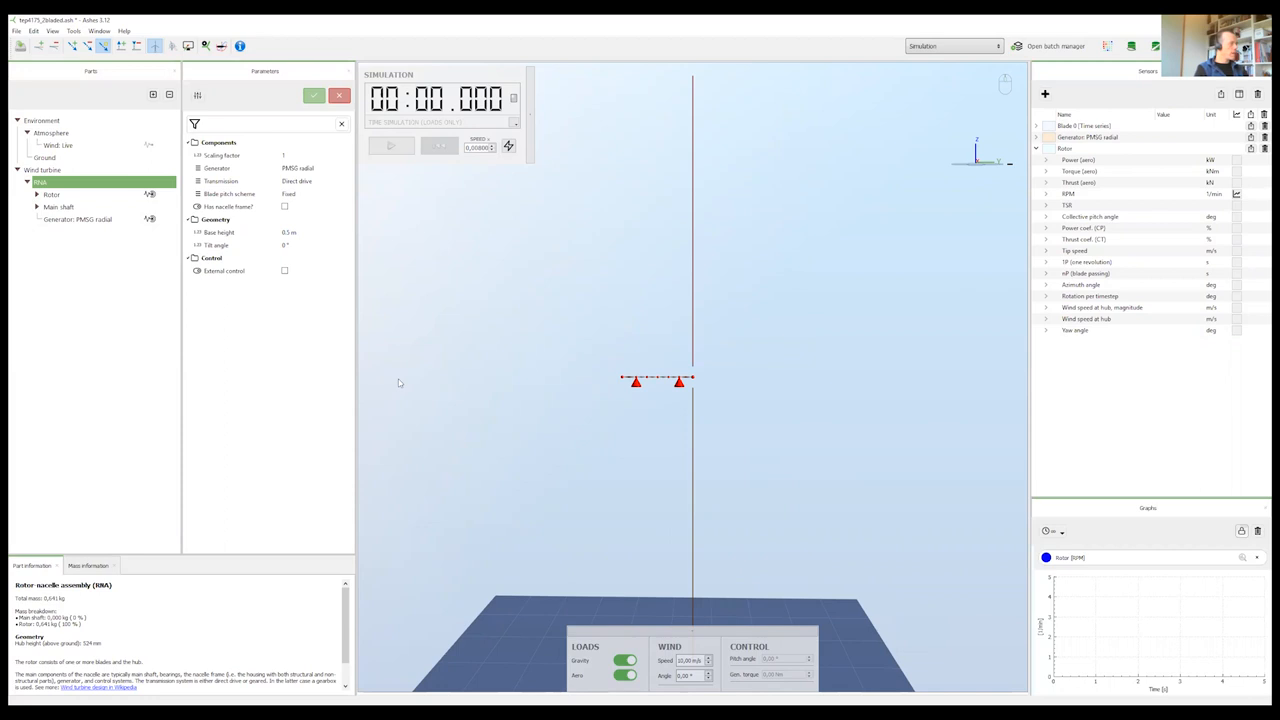